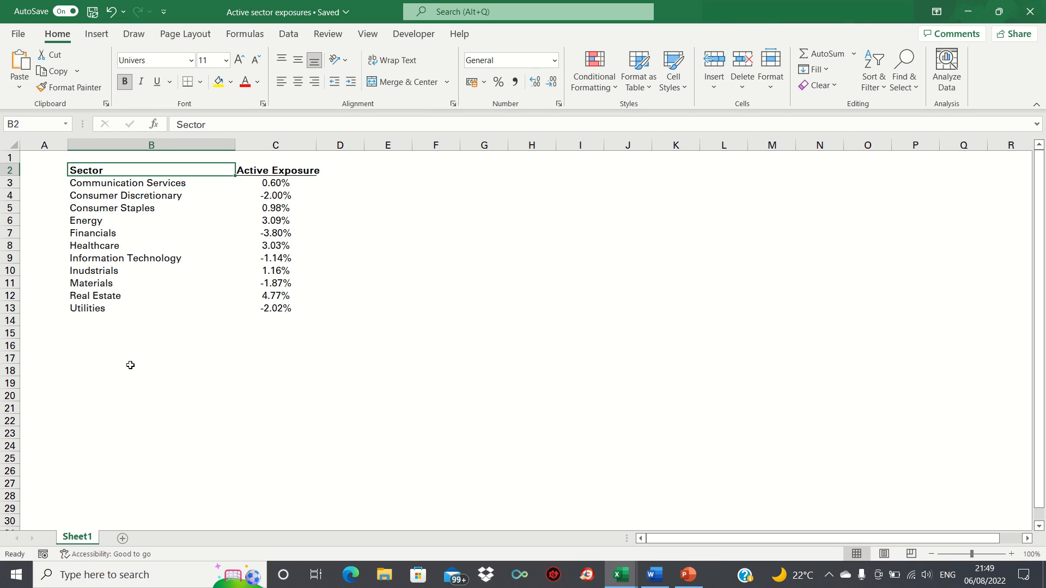
mouse_move(133, 375)
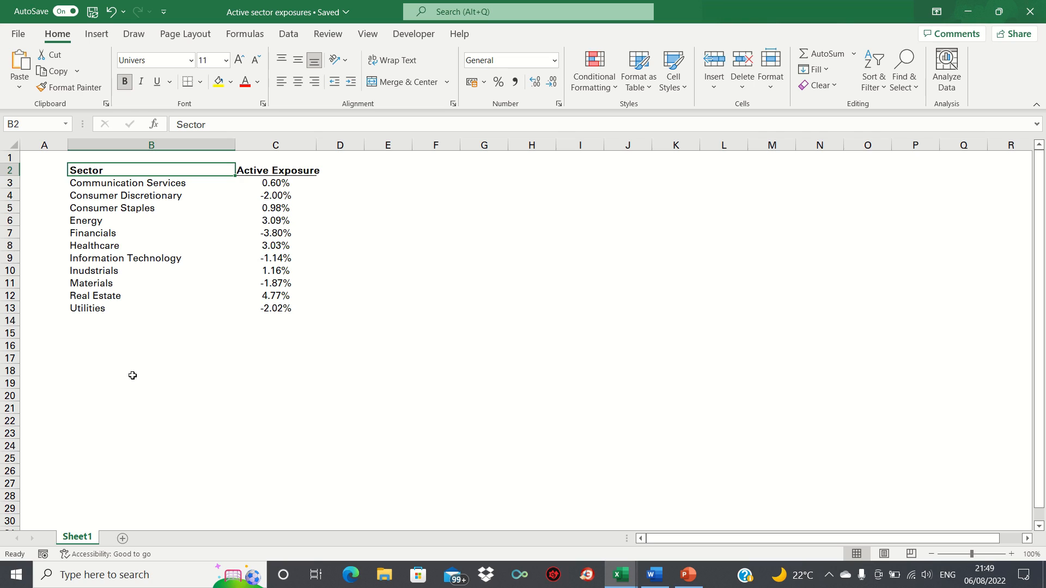
mouse_move(136, 368)
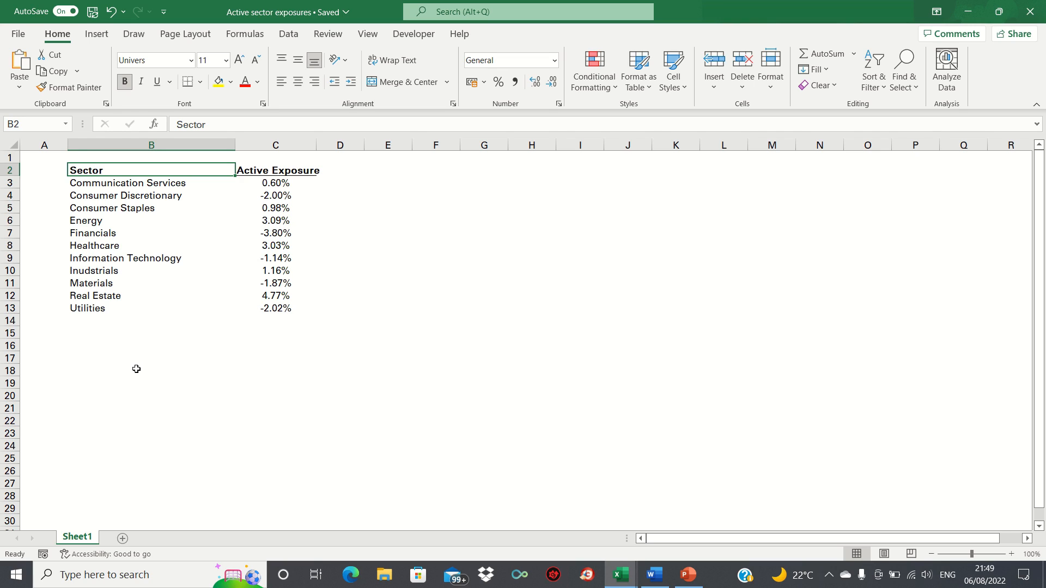
mouse_move(139, 369)
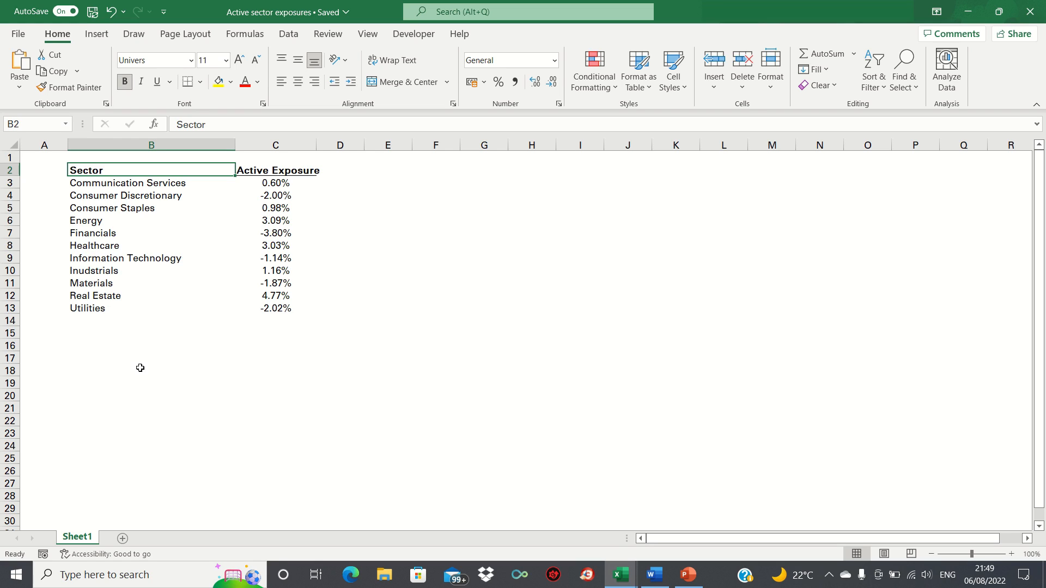
mouse_move(126, 348)
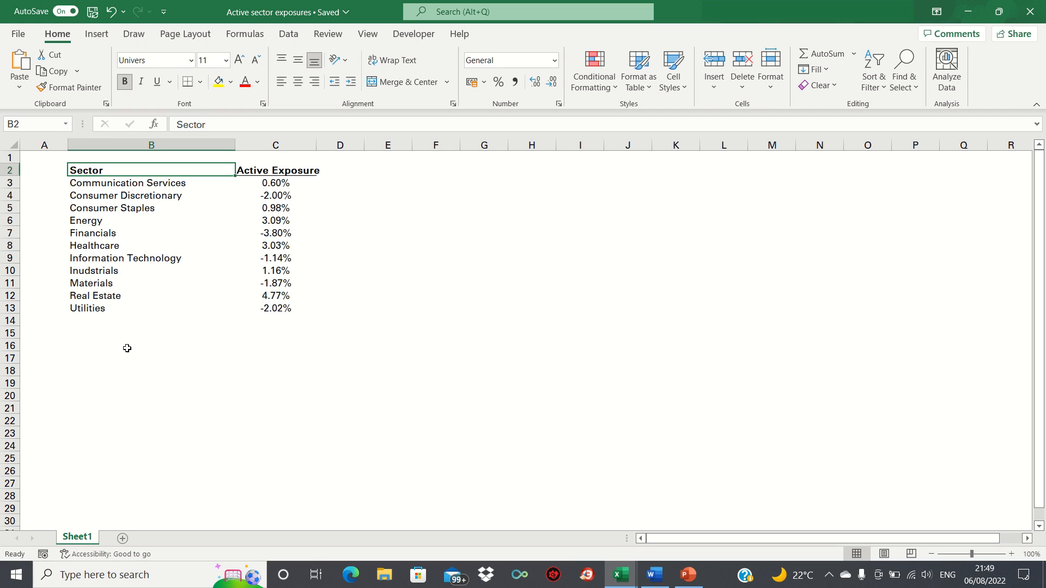
mouse_move(151, 349)
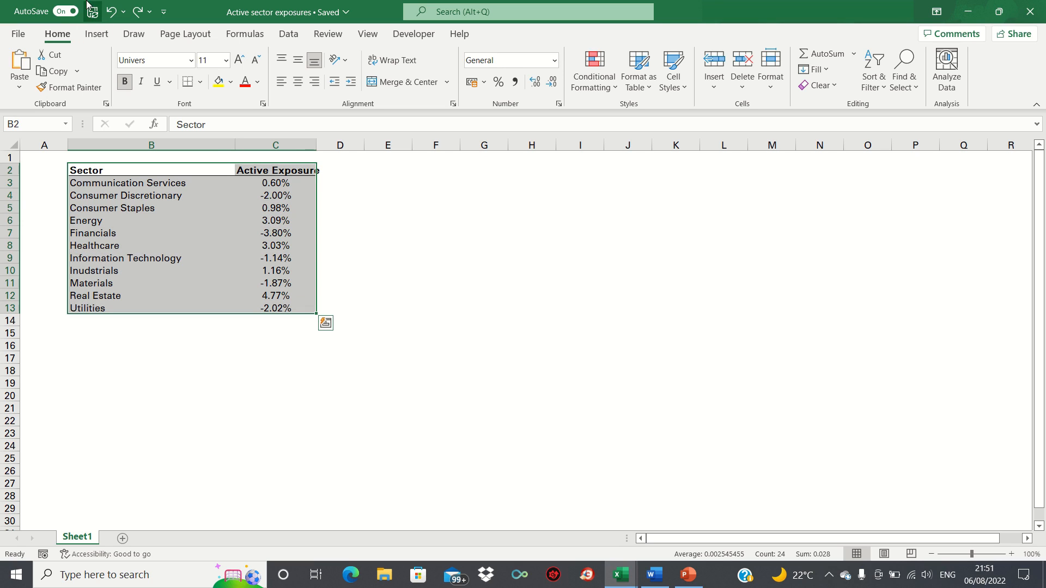
Insert a 2-D Clustered Column chart of the Sector and Active Exposure data from B2:C13.
click(96, 34)
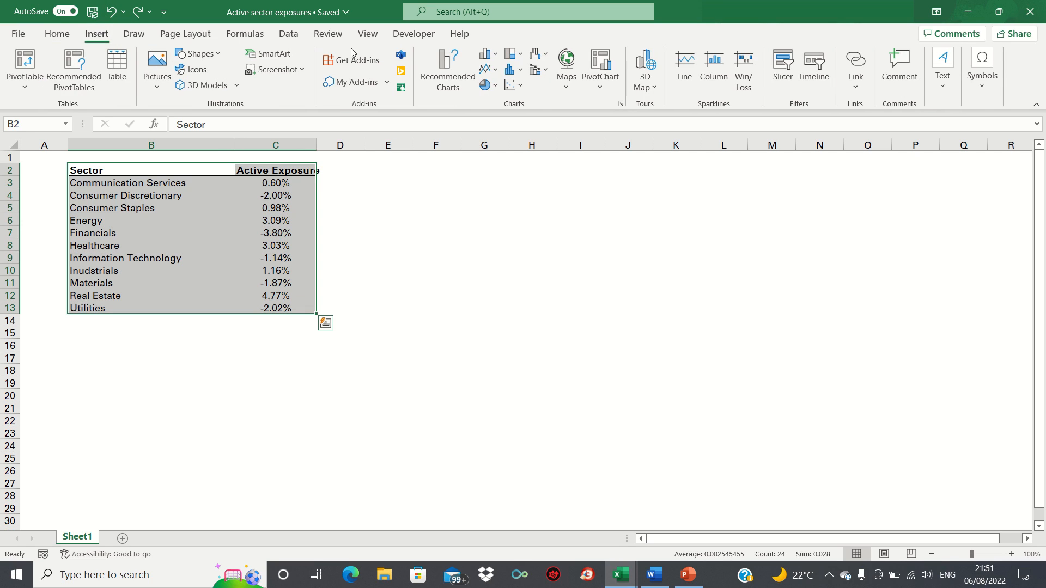
click(488, 52)
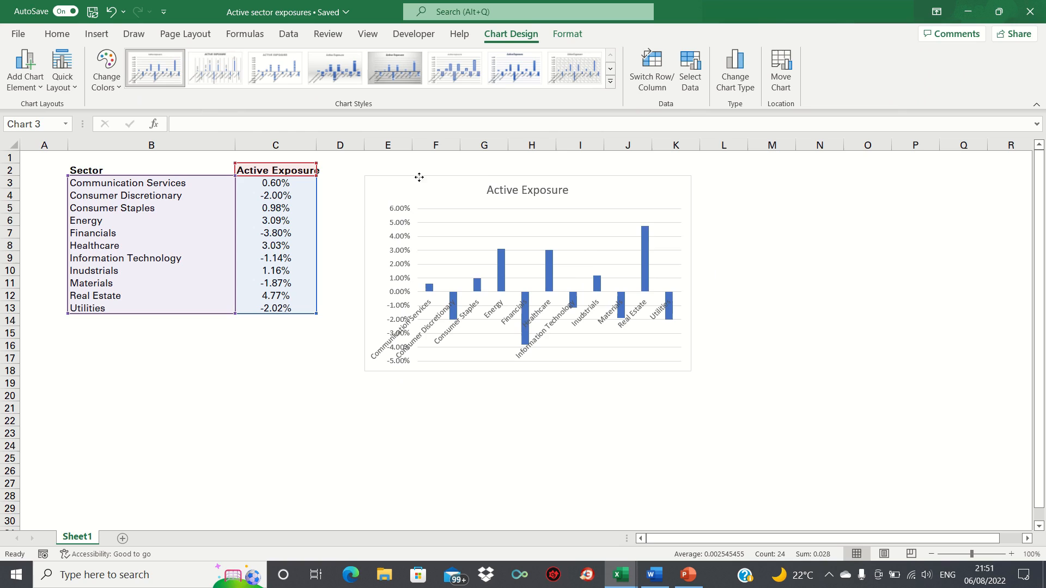
click(528, 272)
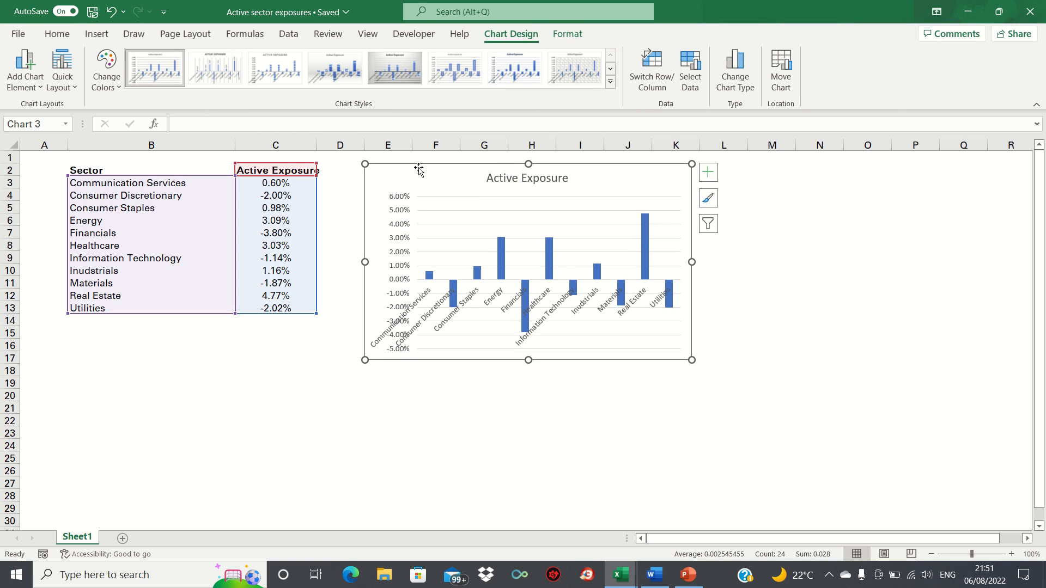
mouse_move(436, 181)
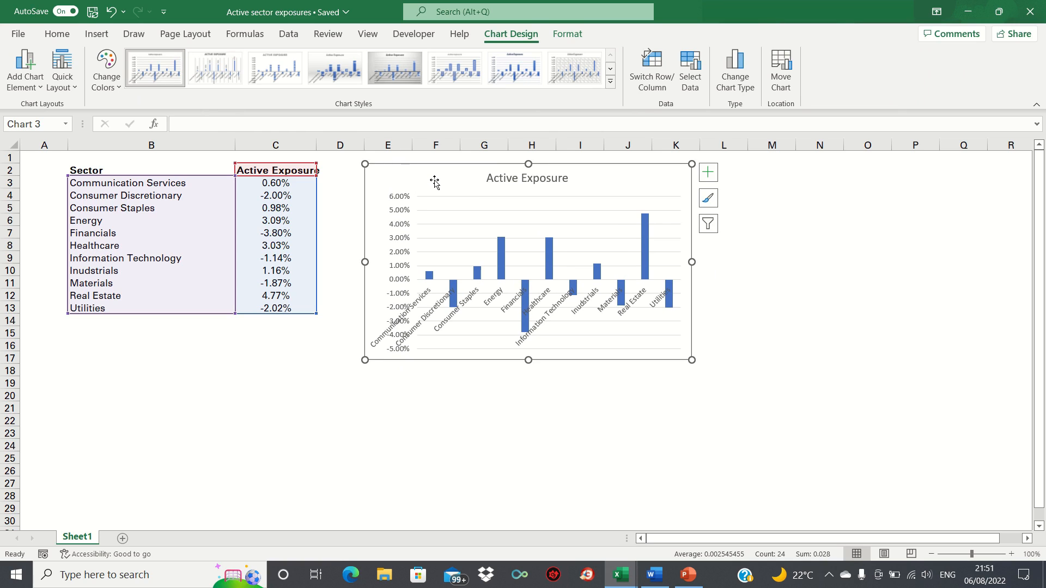
mouse_move(433, 191)
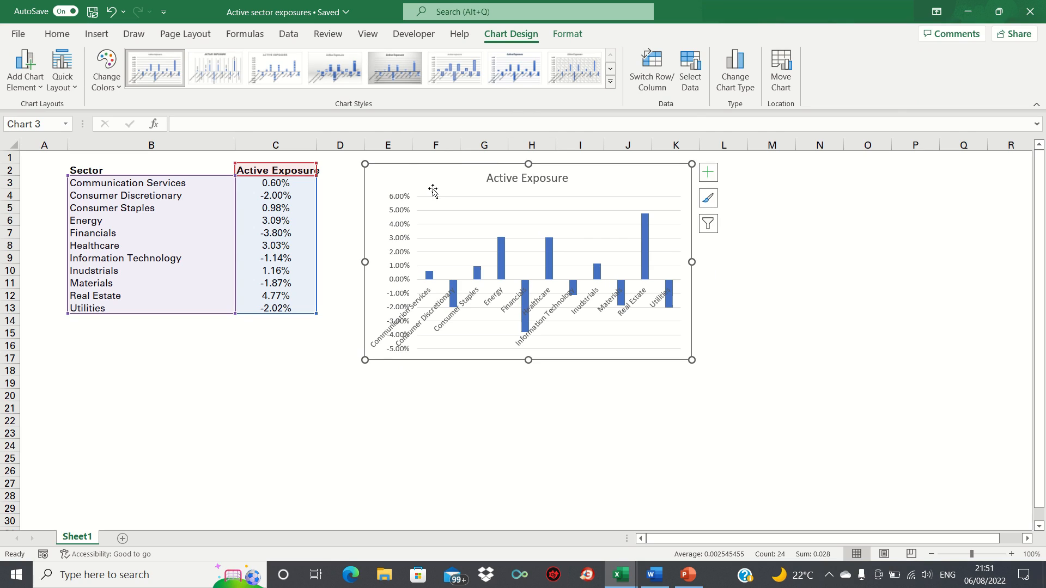
mouse_move(397, 292)
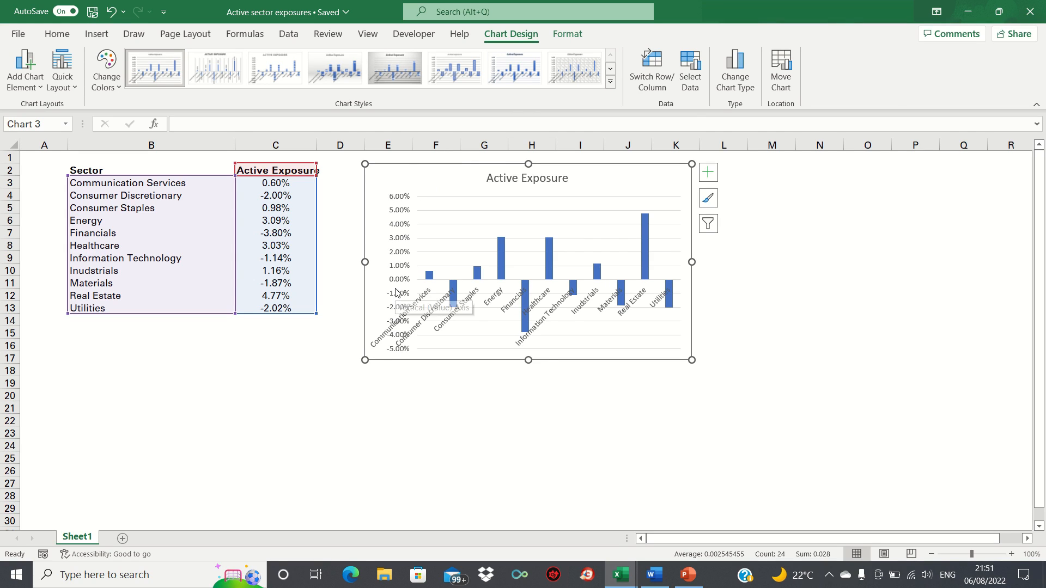
mouse_move(560, 242)
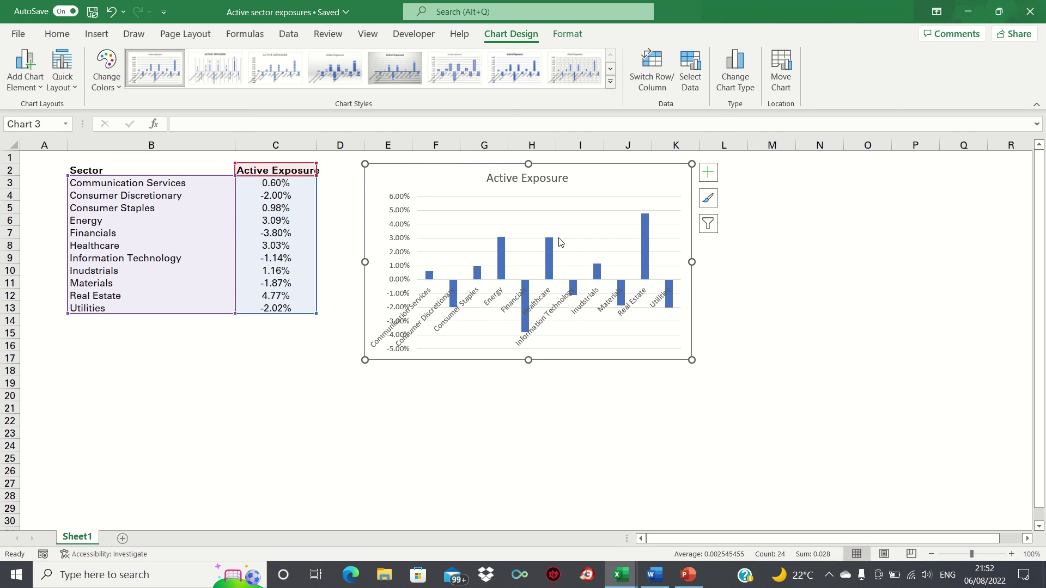
mouse_move(400, 274)
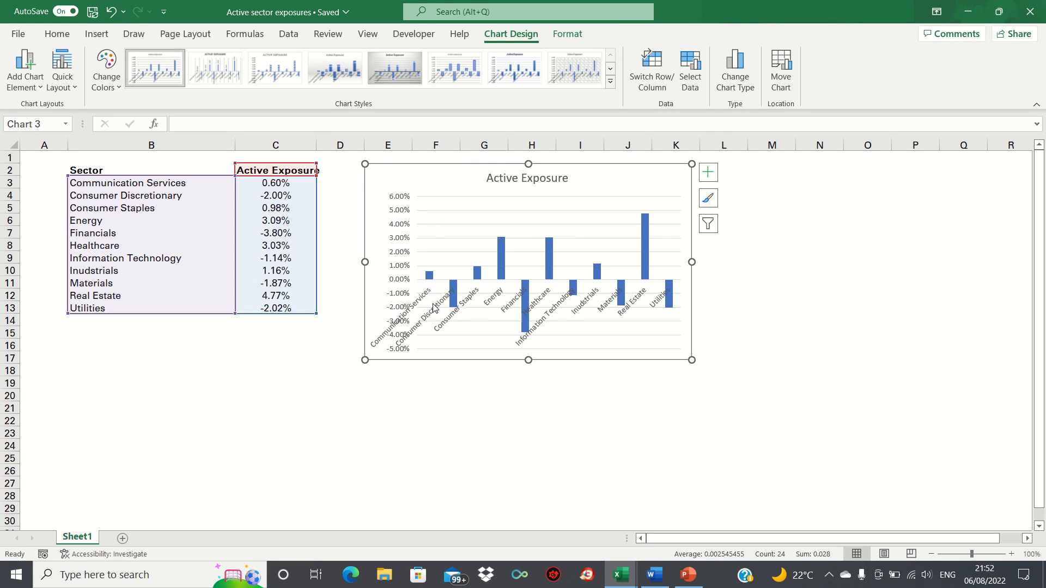
mouse_move(432, 320)
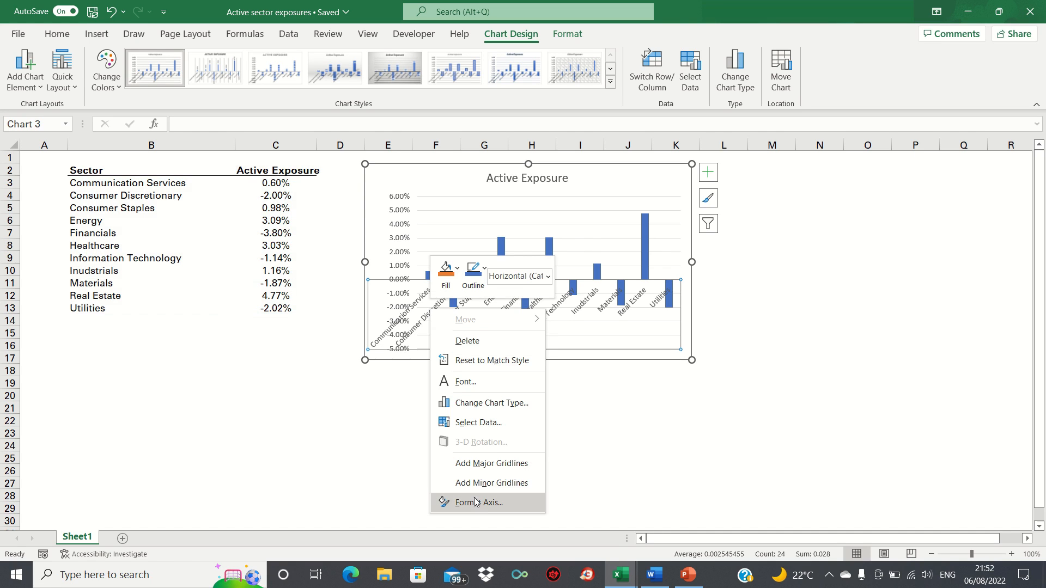
Format the category axis so the sector labels sit at the Low position beneath the plot area.
click(479, 502)
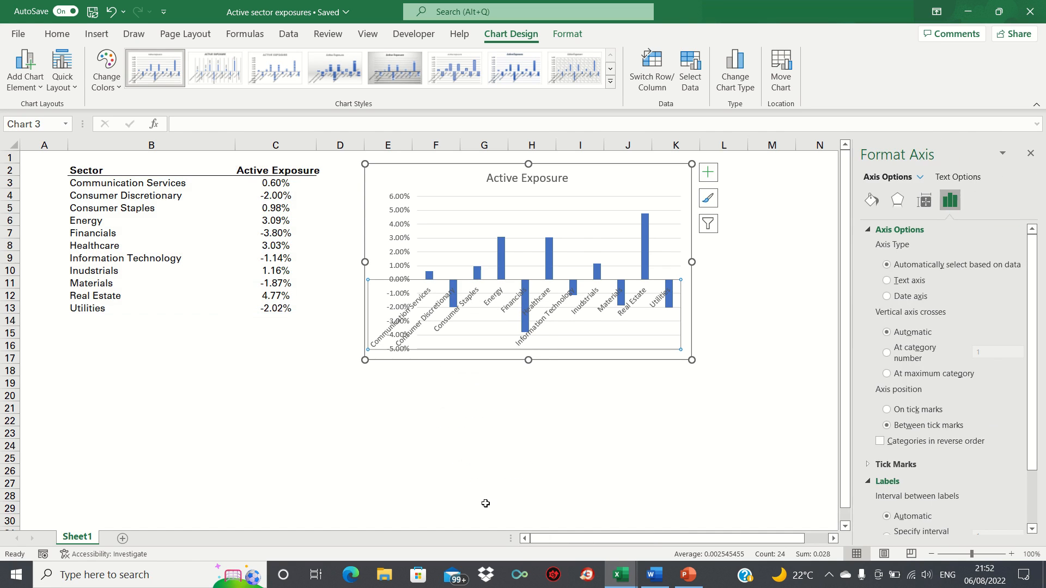
mouse_move(987, 384)
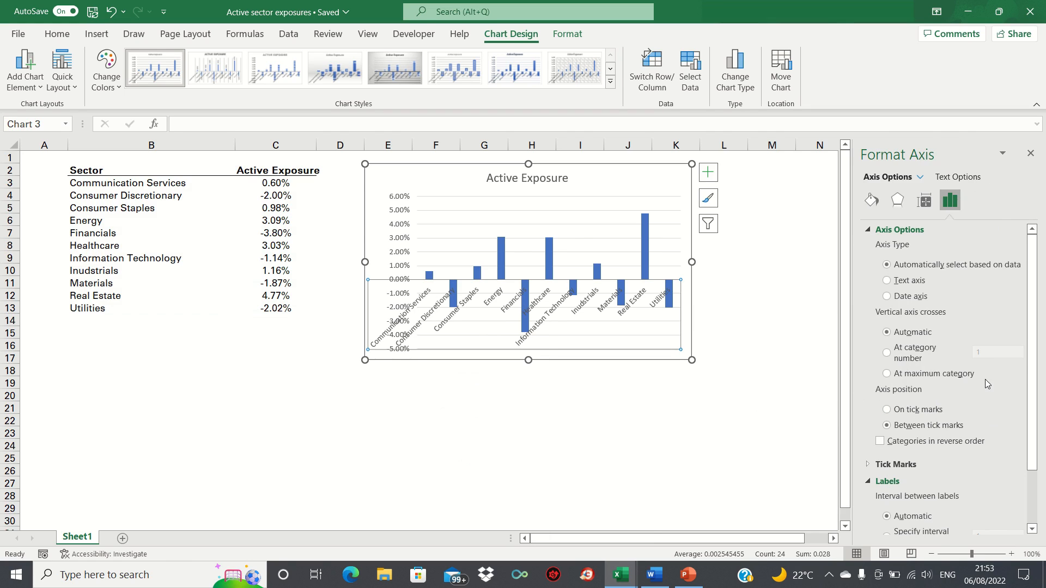
scroll(down, 3)
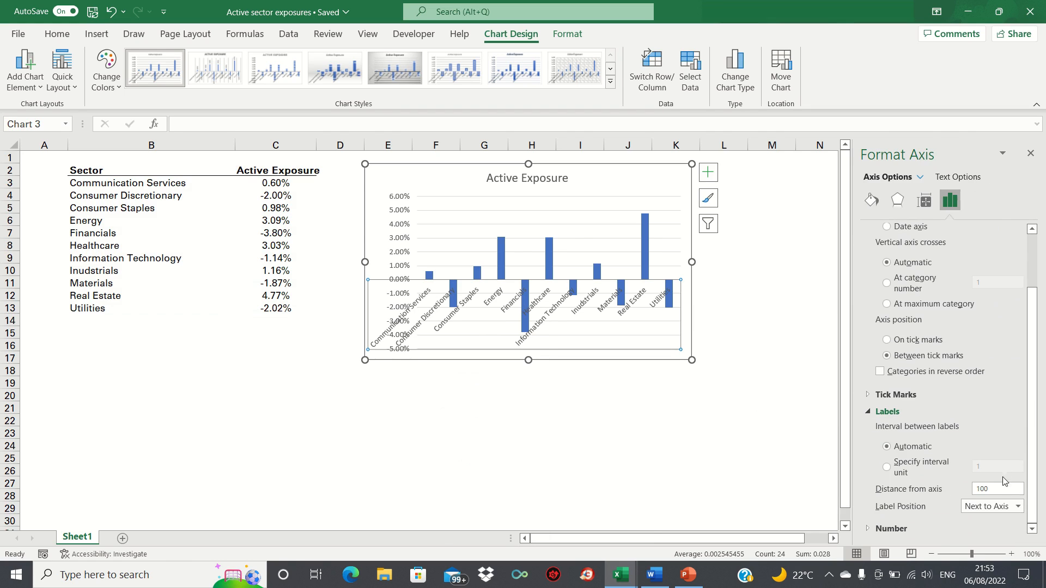
click(1017, 506)
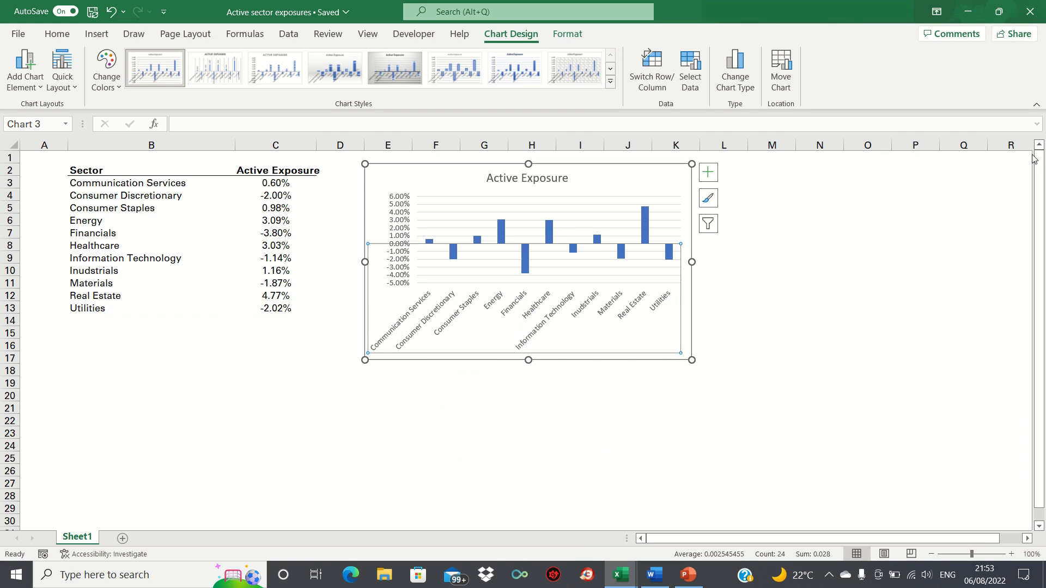
mouse_move(406, 361)
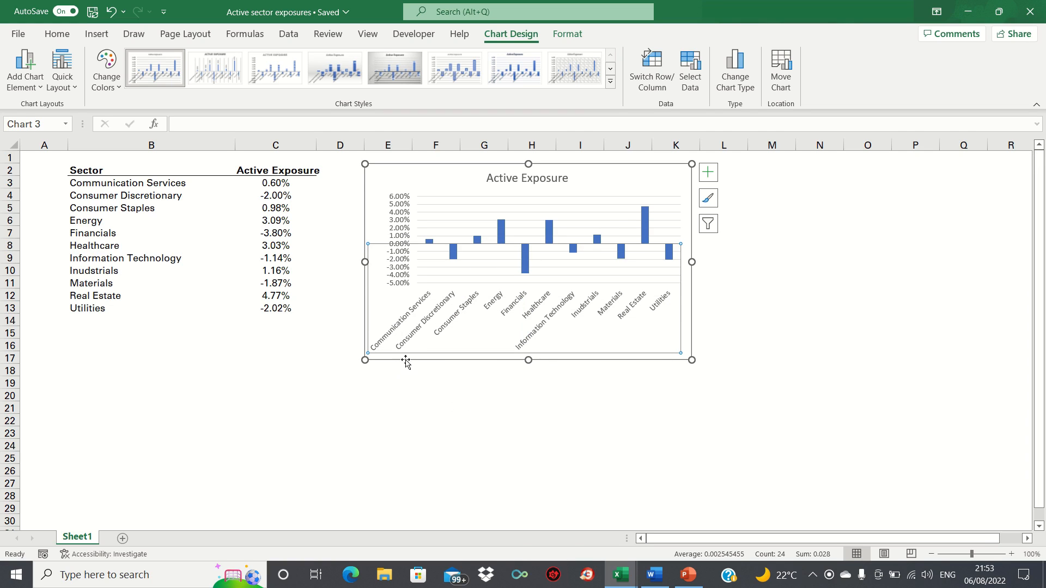
mouse_move(408, 363)
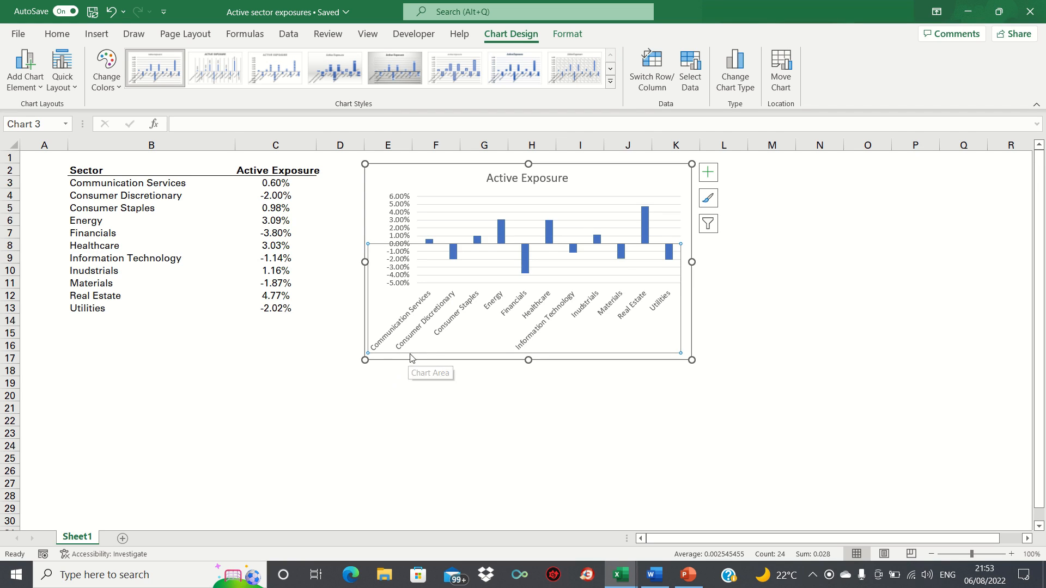
mouse_move(403, 359)
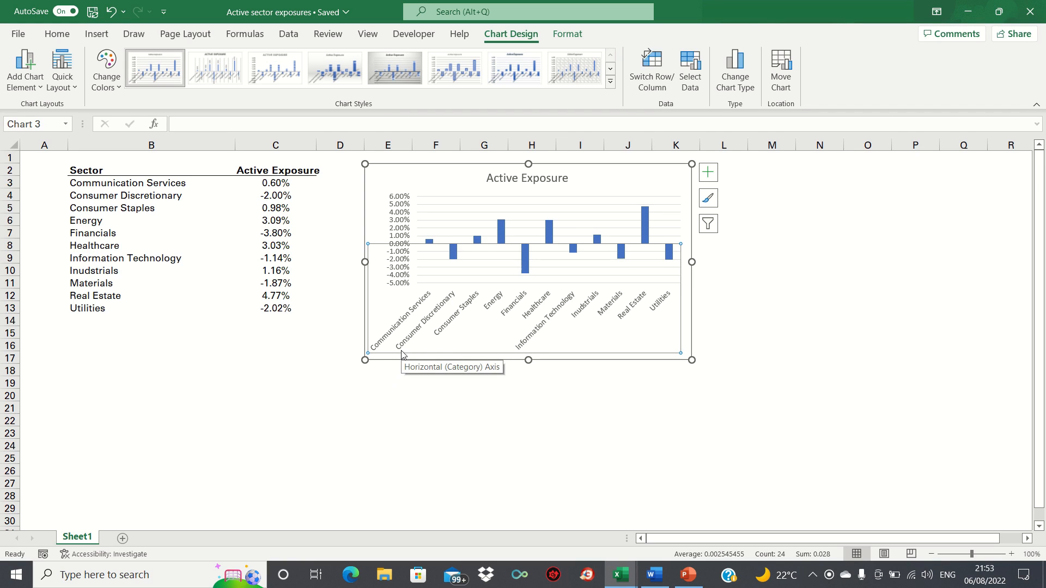
mouse_move(421, 346)
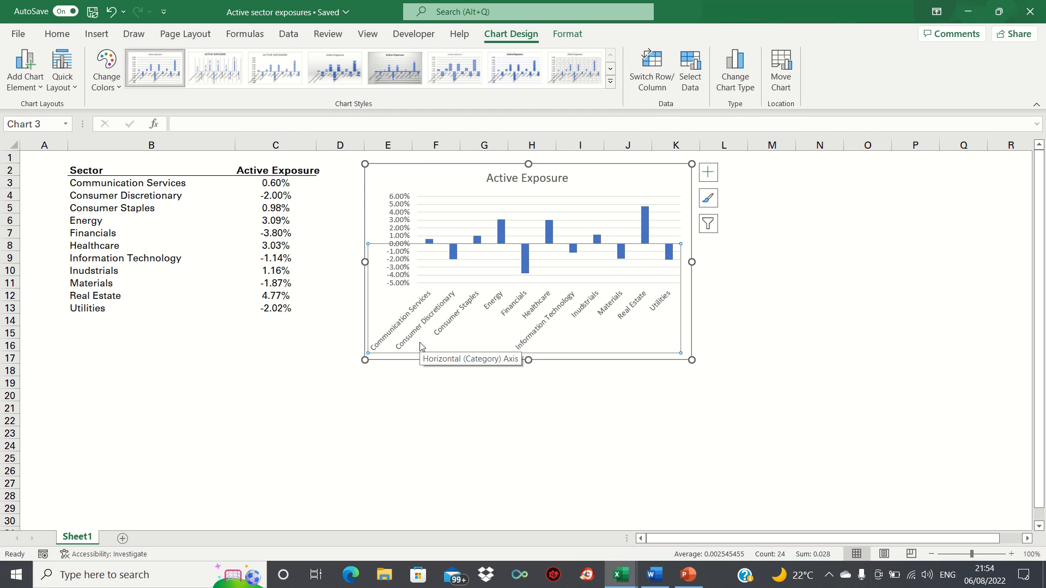
Sort the sector table from largest to smallest Active Exposure via the Data tab.
click(276, 170)
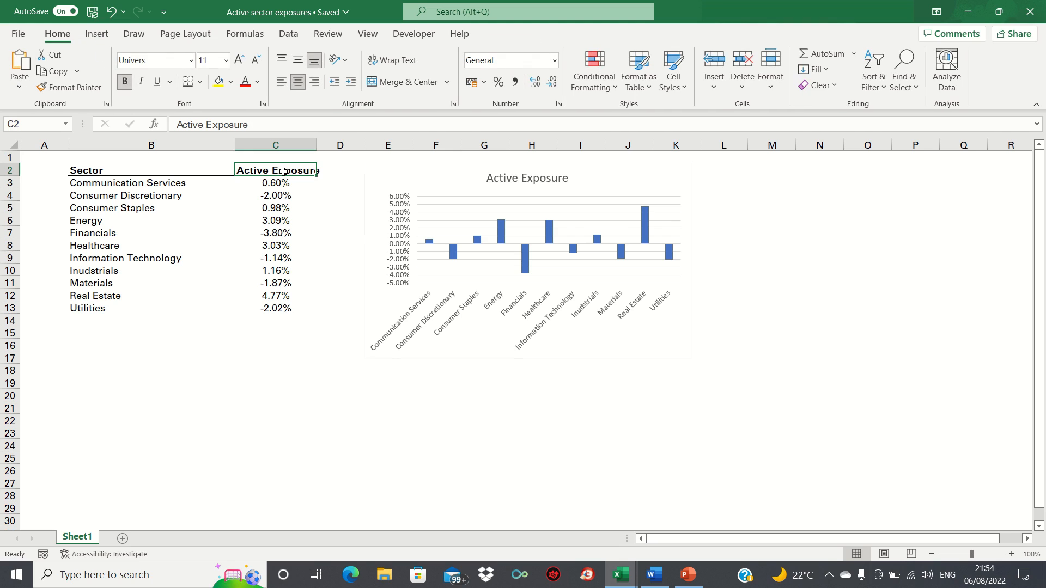
click(288, 34)
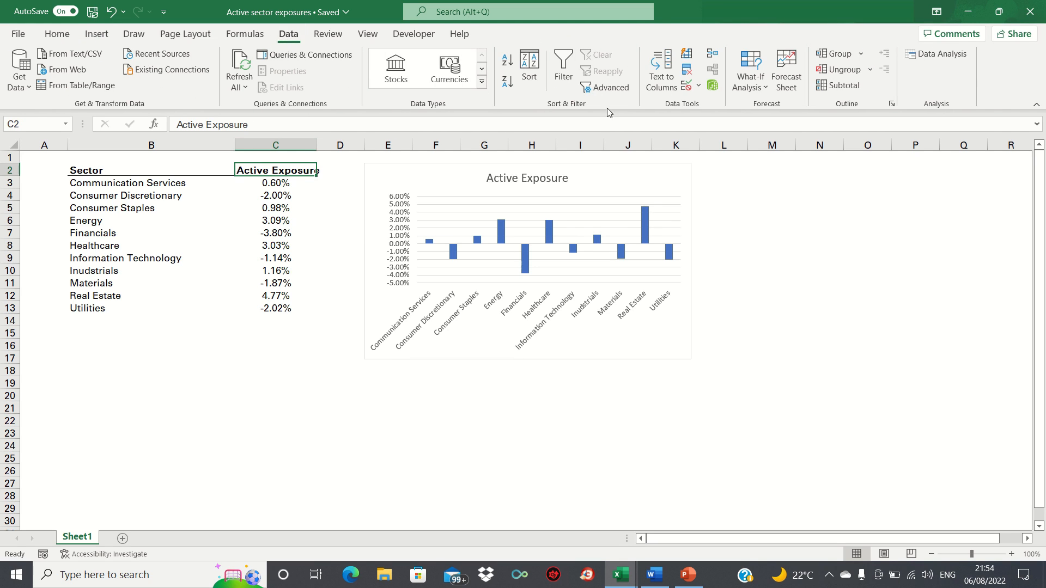
click(562, 64)
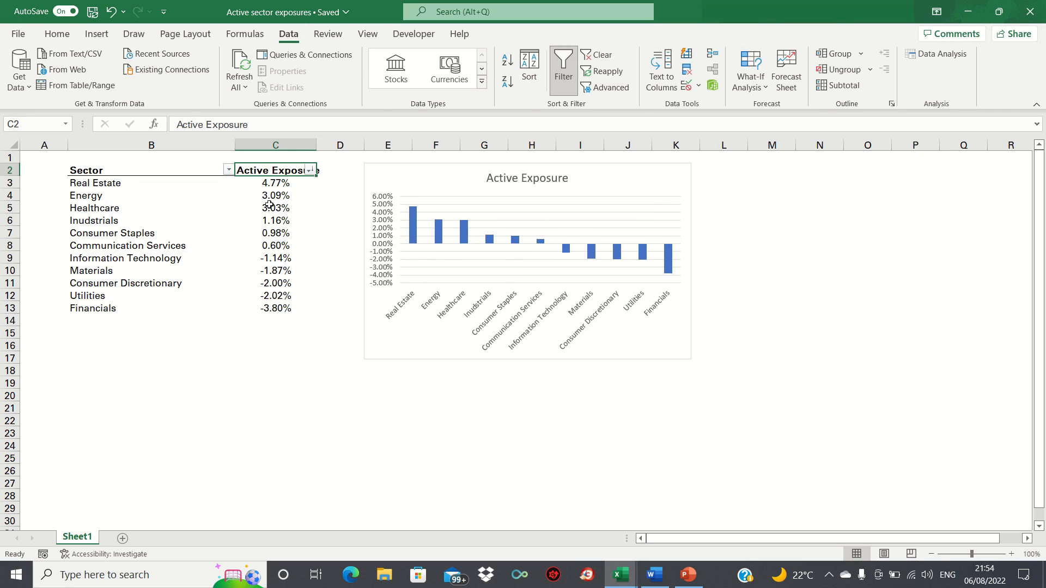
click(275, 183)
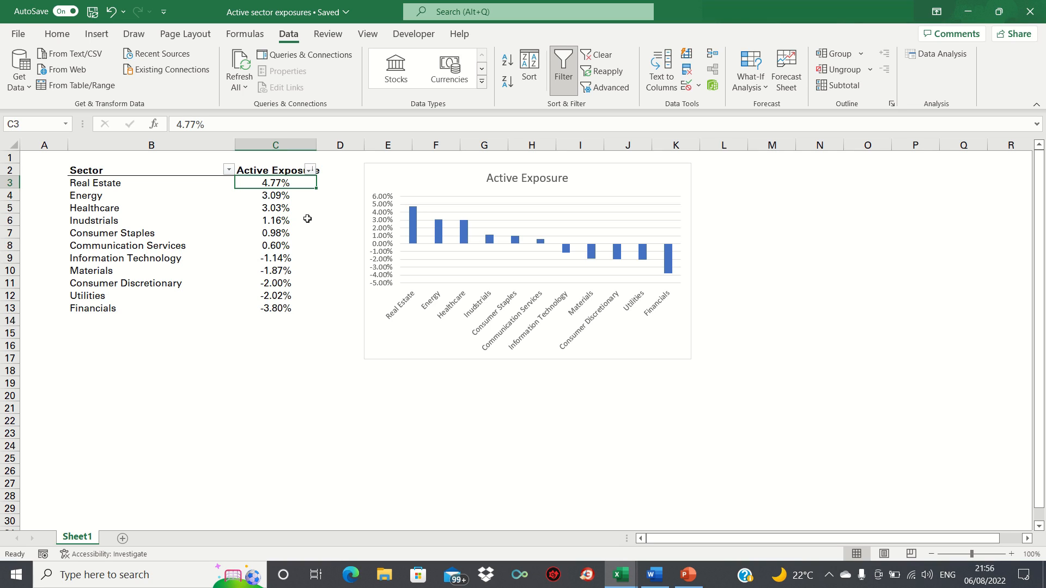
mouse_move(373, 235)
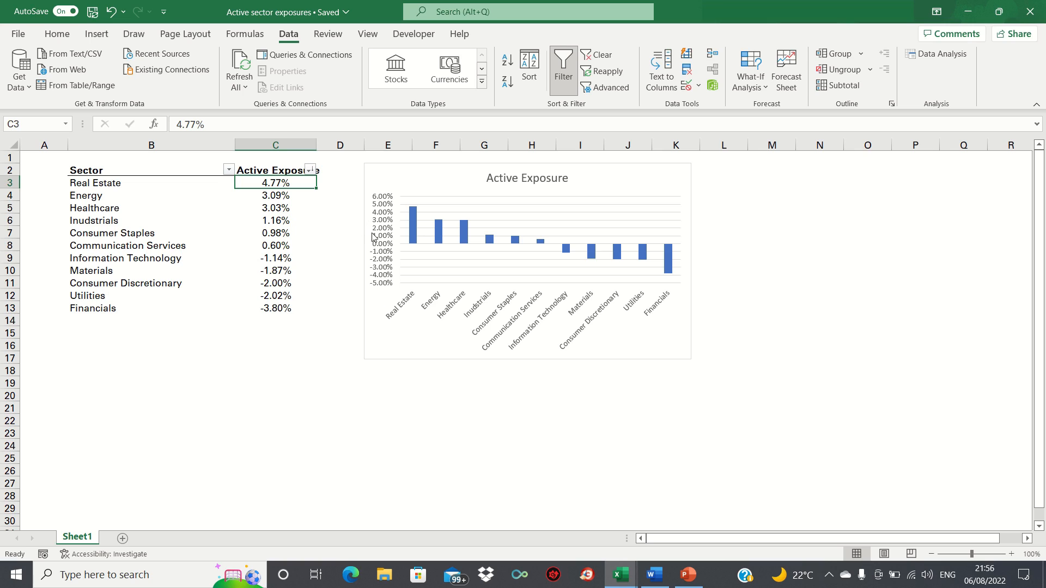
mouse_move(466, 303)
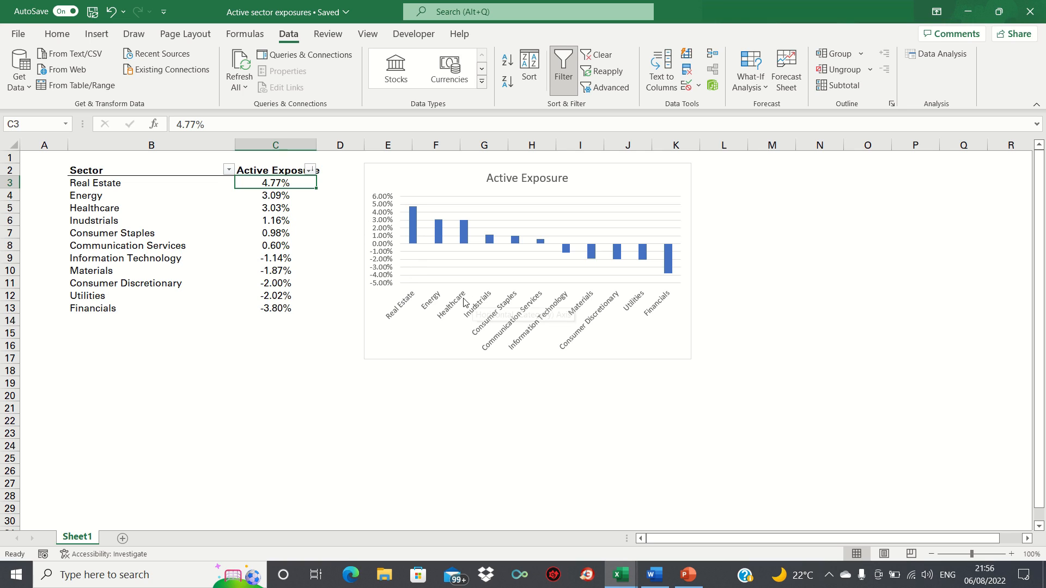
mouse_move(375, 204)
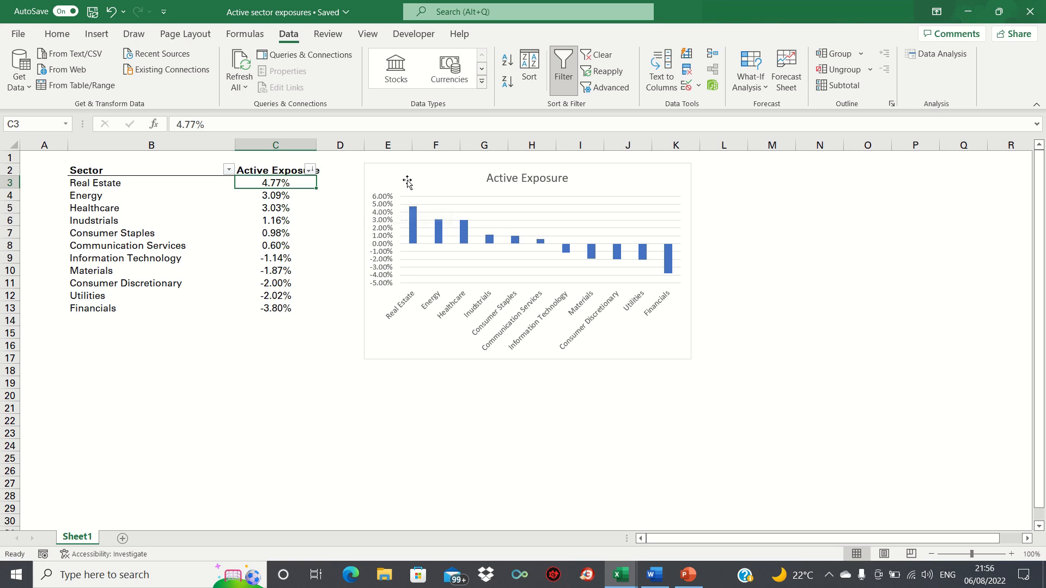
mouse_move(416, 176)
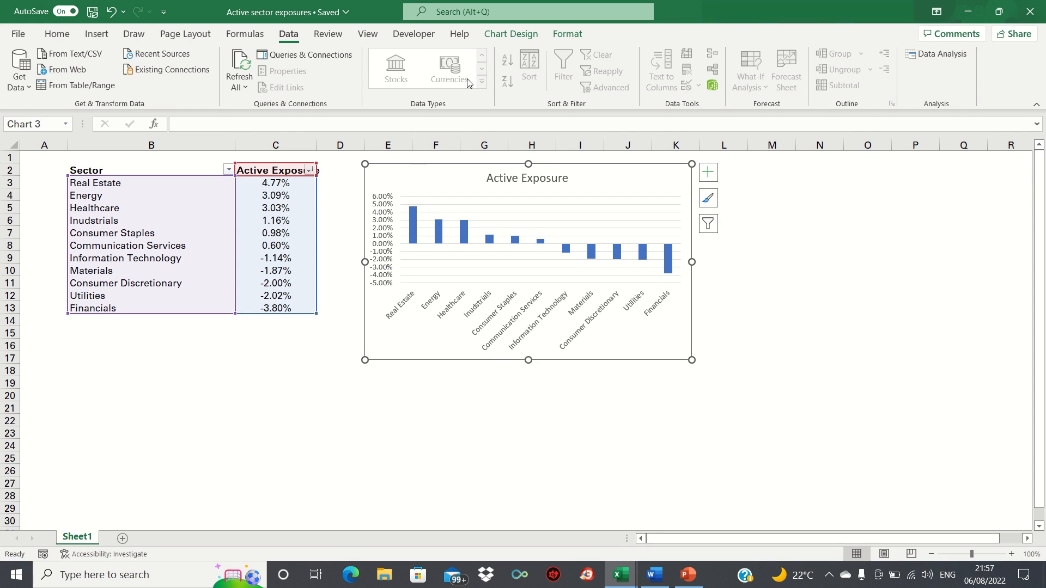
Change the chart type to a horizontal Clustered Bar chart.
click(511, 33)
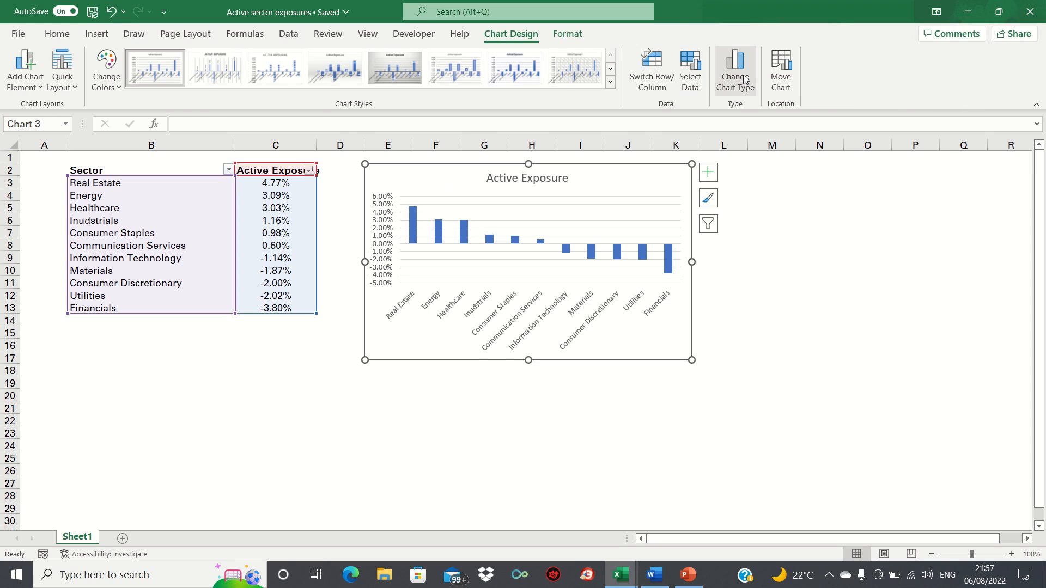
click(735, 64)
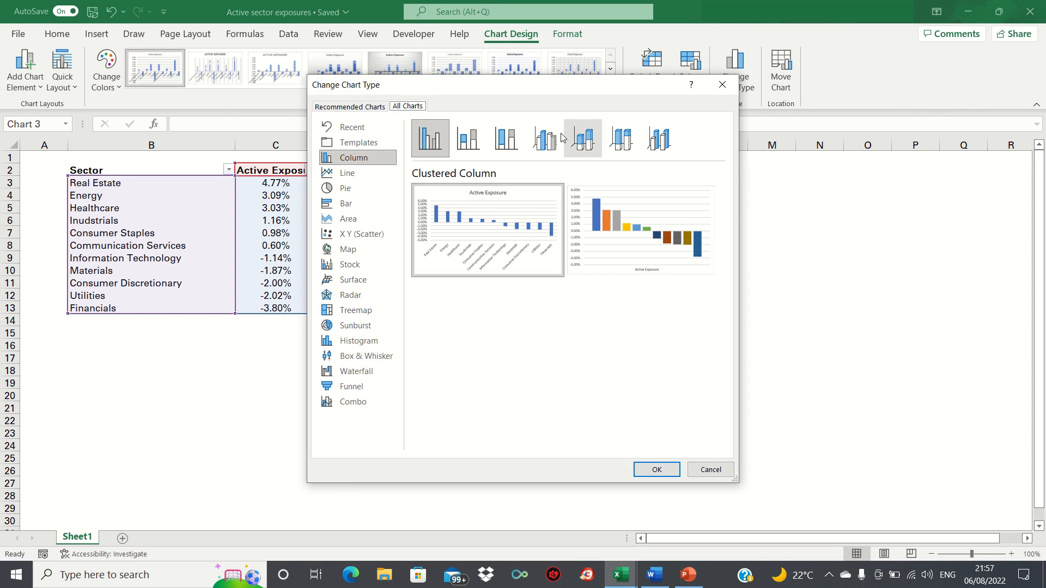
click(346, 202)
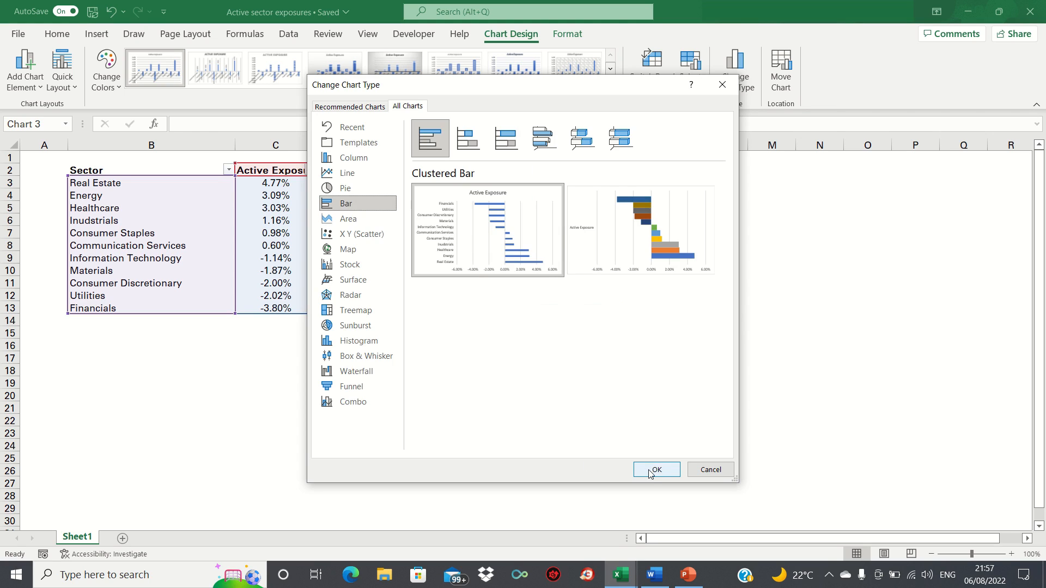
click(656, 470)
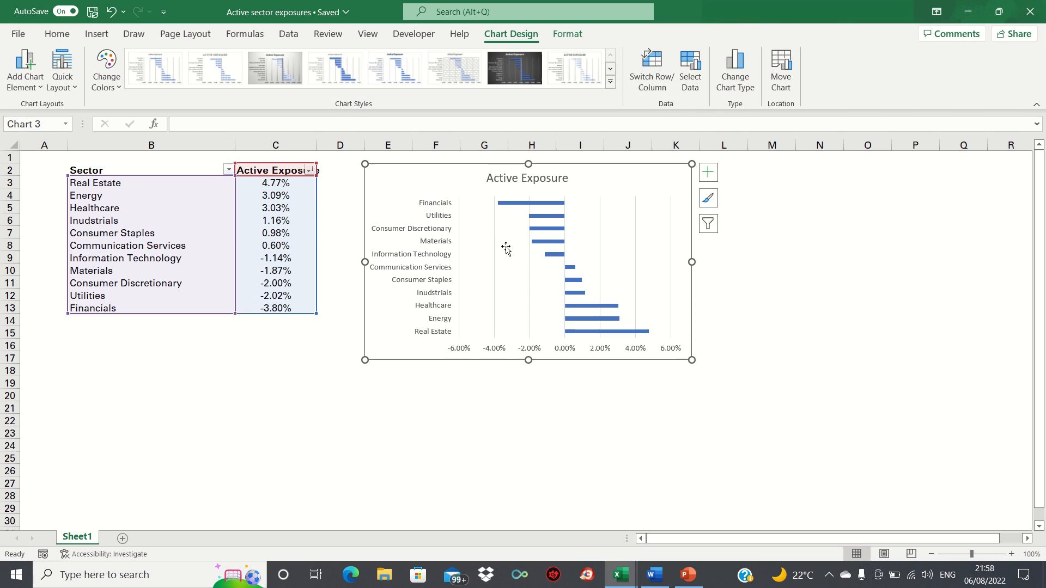
mouse_move(524, 225)
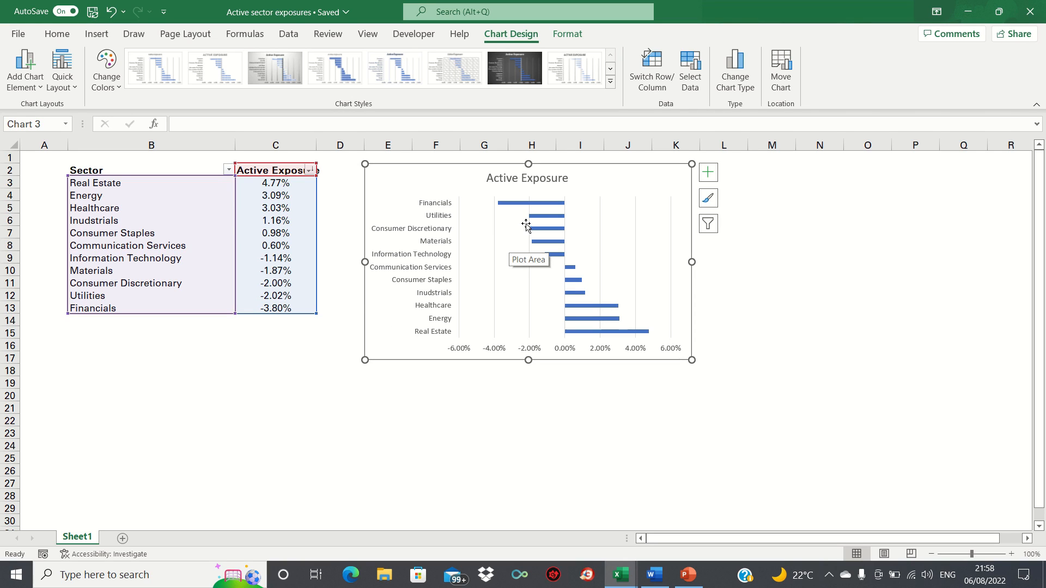
mouse_move(540, 269)
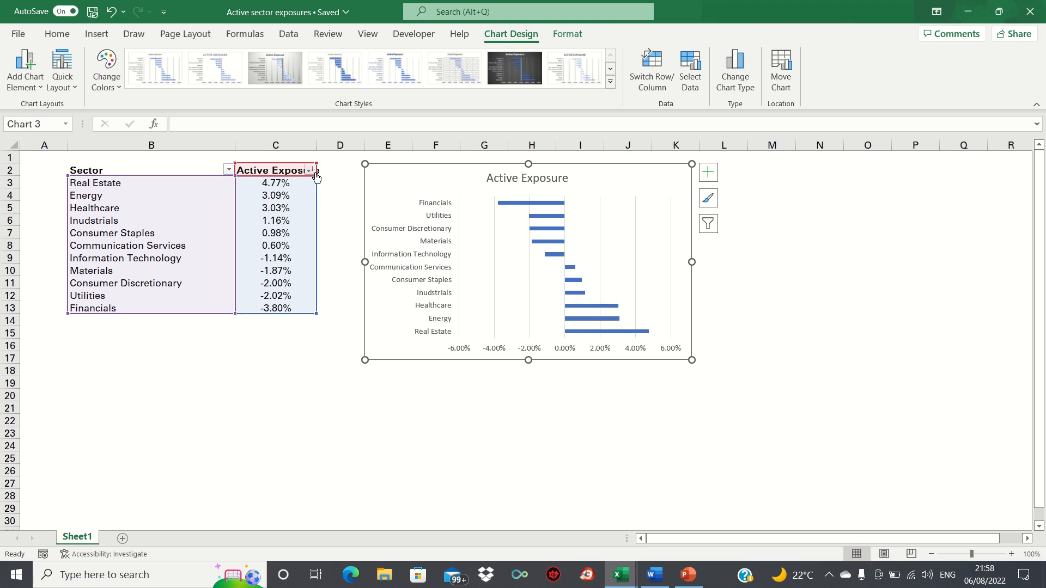
Sort Active Exposure smallest to largest so Real Estate's bar sits on top.
click(310, 170)
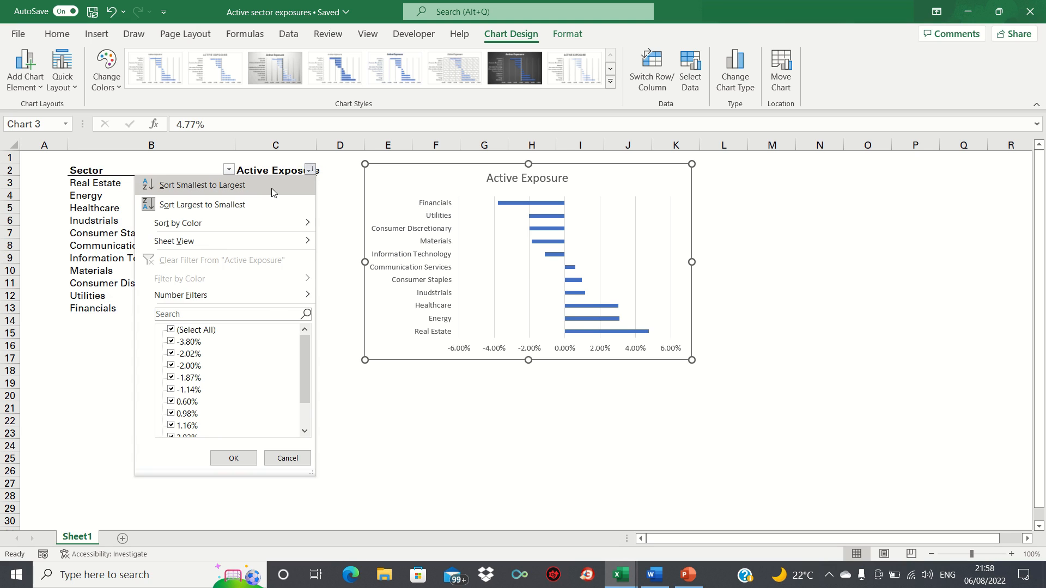
click(203, 184)
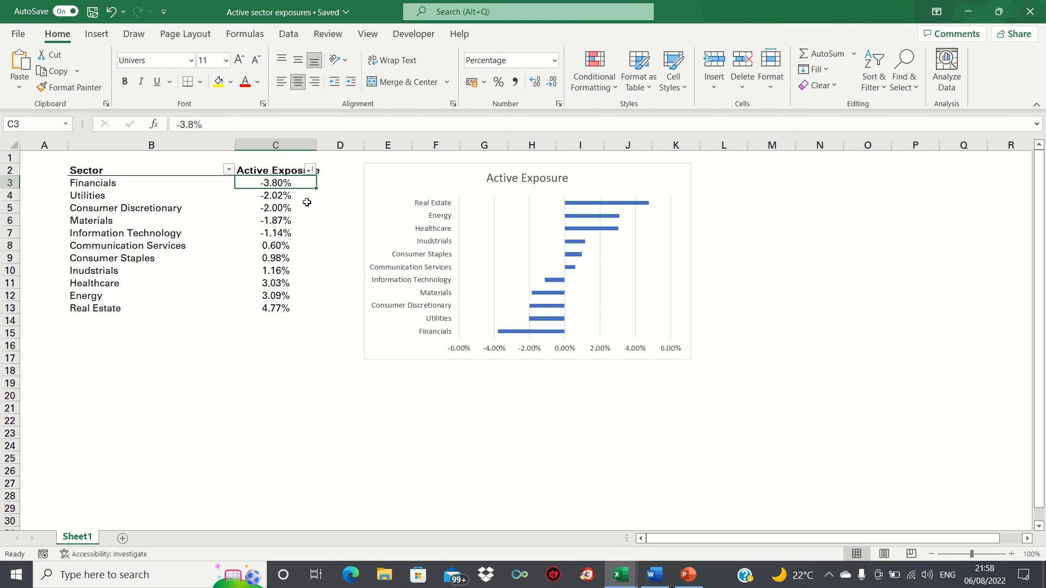
mouse_move(680, 215)
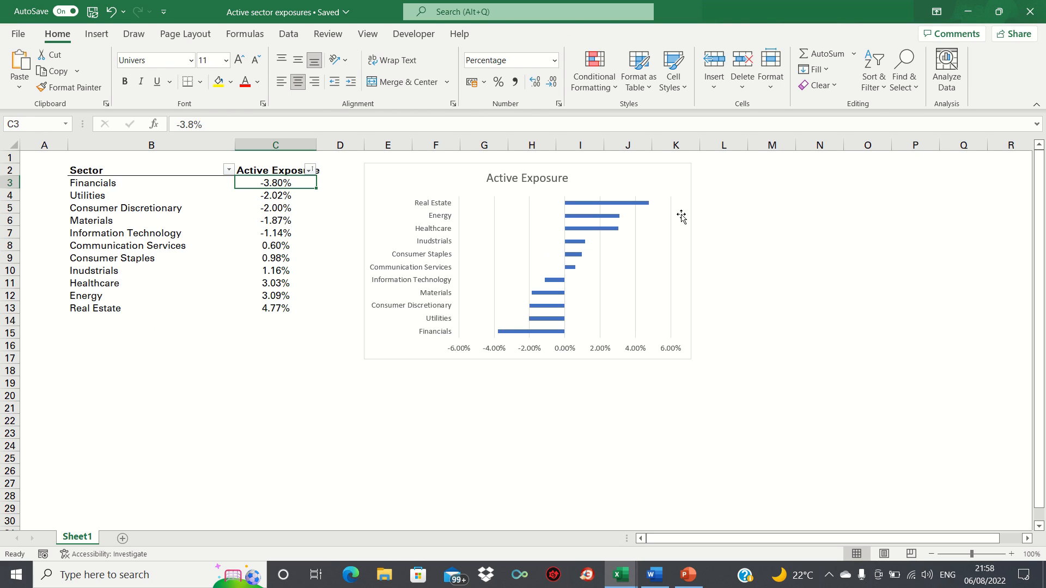
click(527, 265)
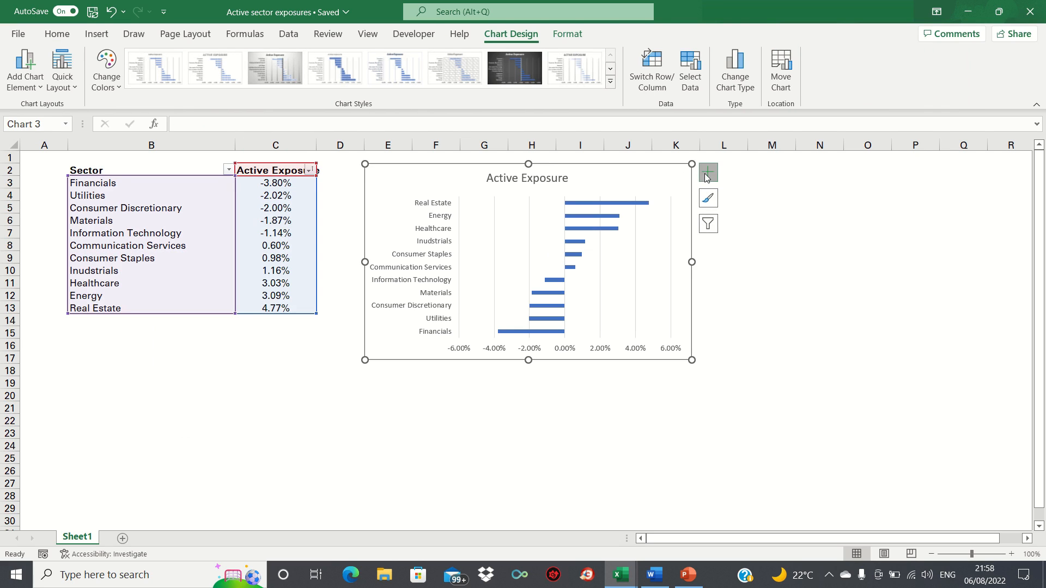
Add data labels showing each bar's exposure percentage.
click(708, 172)
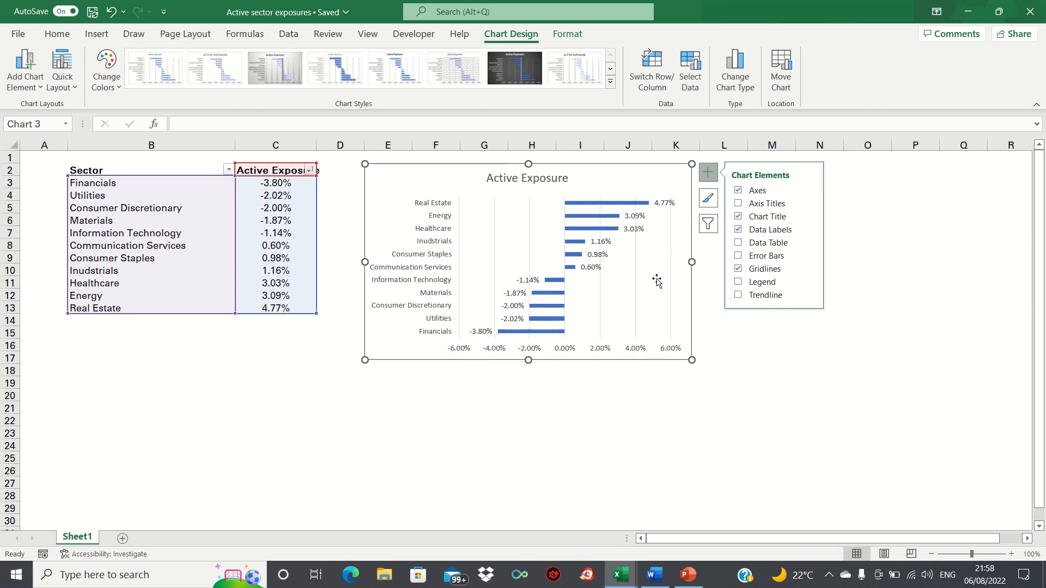
click(458, 382)
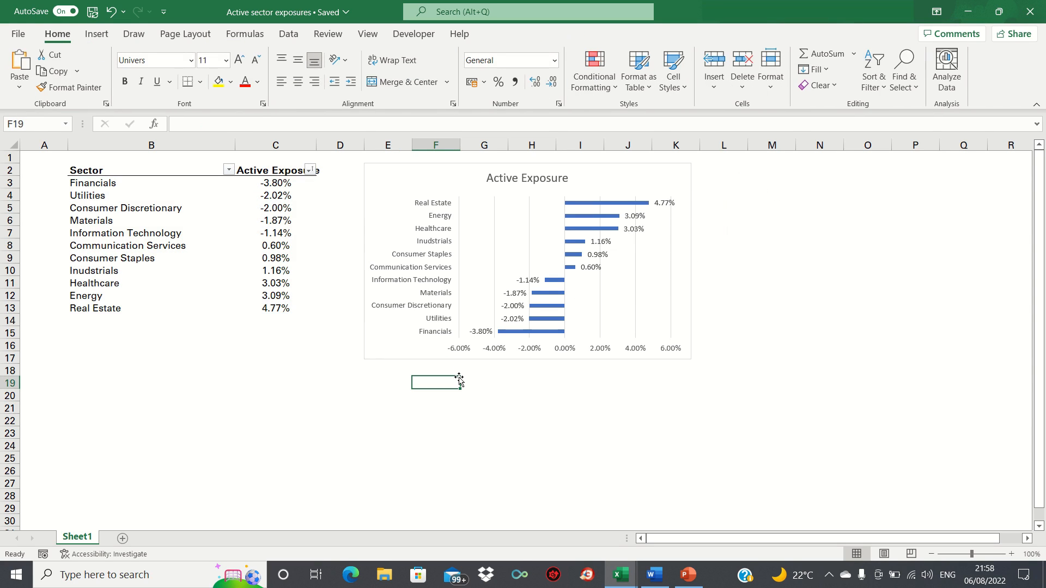